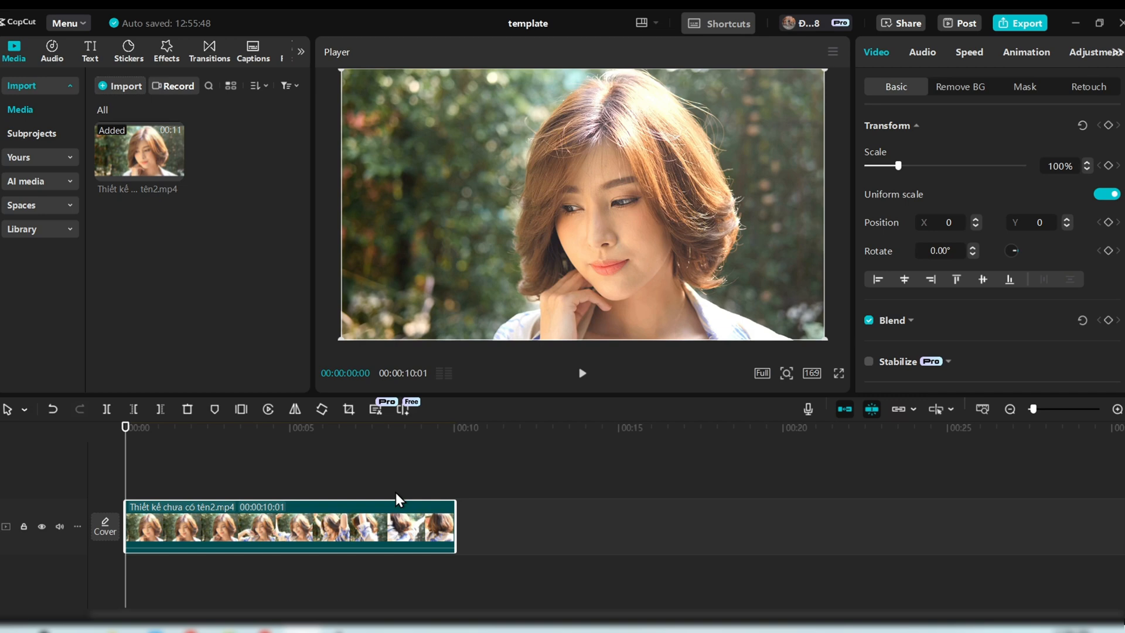
mouse_move(396, 504)
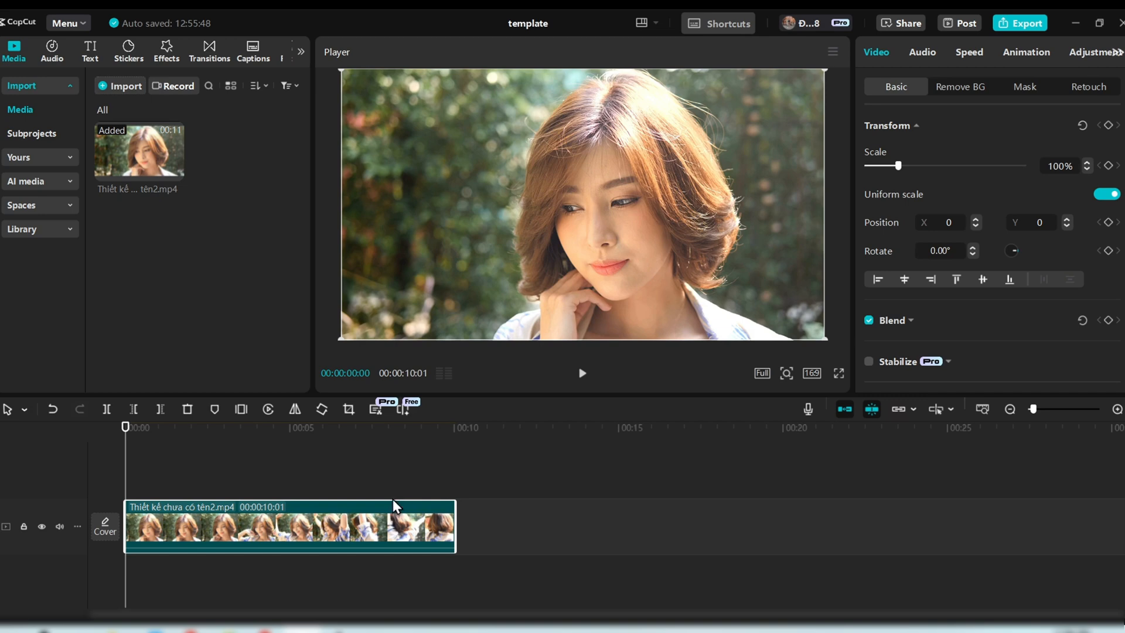
mouse_move(153, 479)
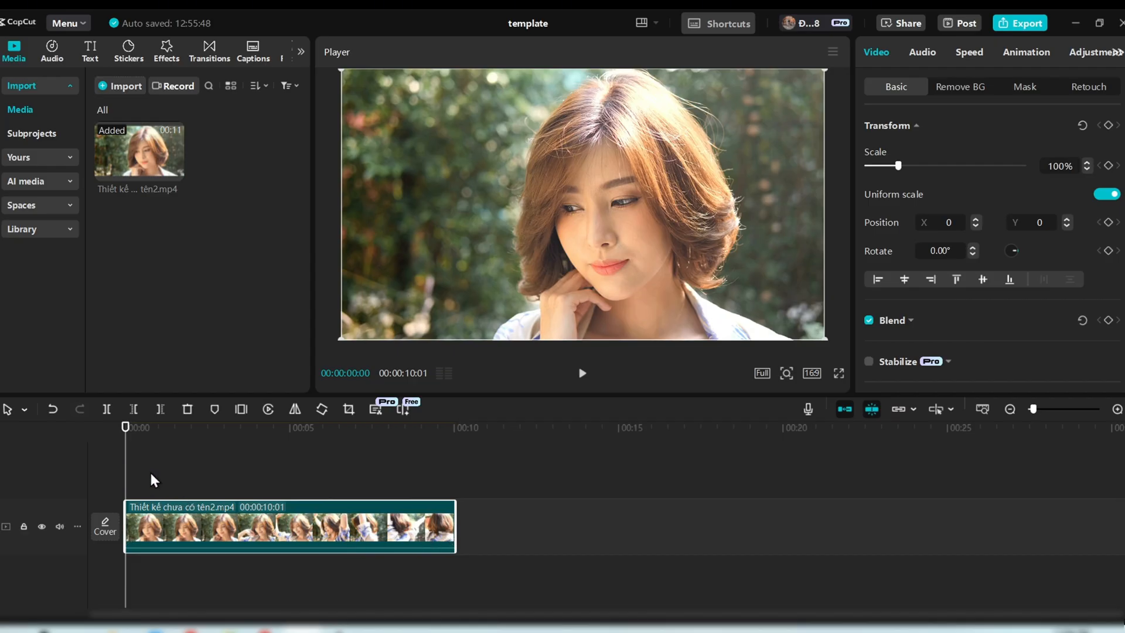
- Select the woman's clip, then its lower copy on the timeline
click(393, 427)
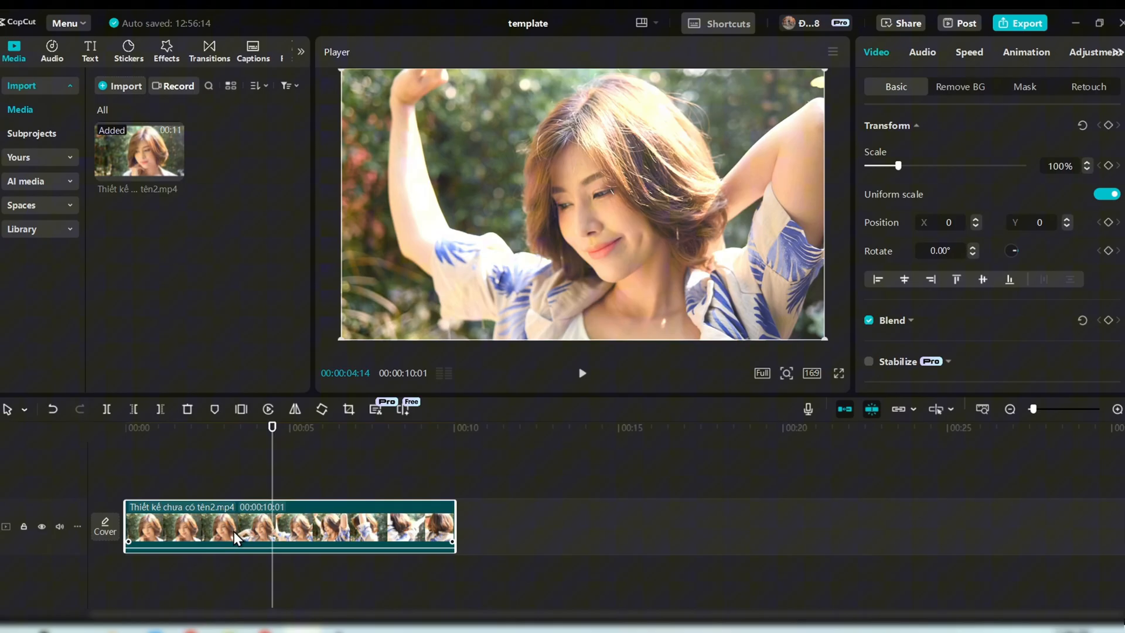
mouse_move(176, 477)
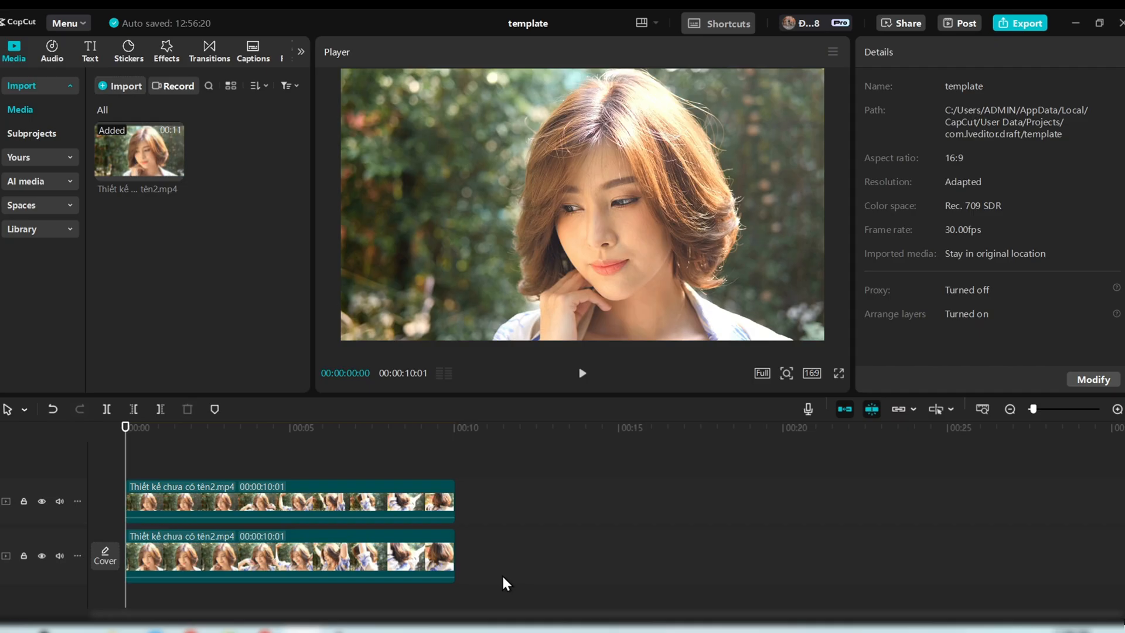
click(287, 555)
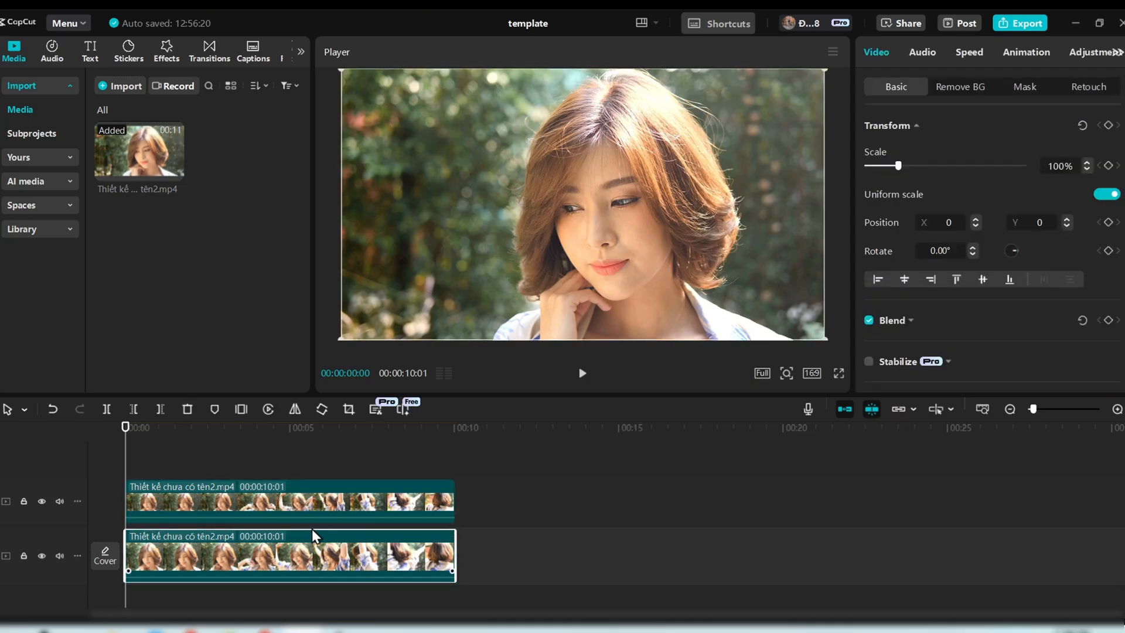
mouse_move(533, 536)
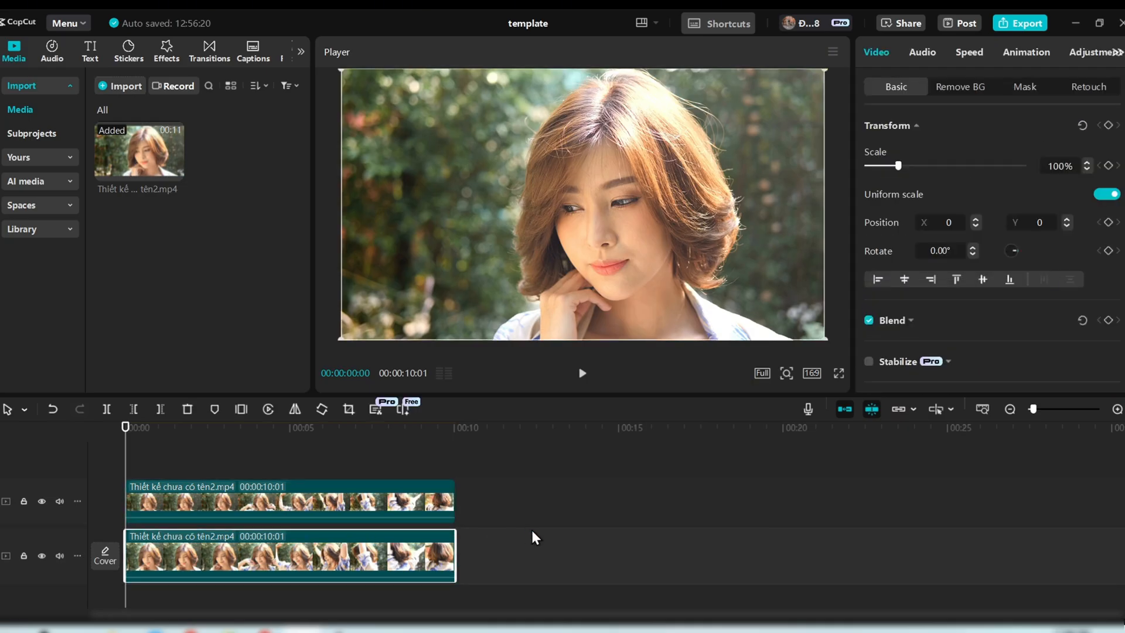
mouse_move(494, 538)
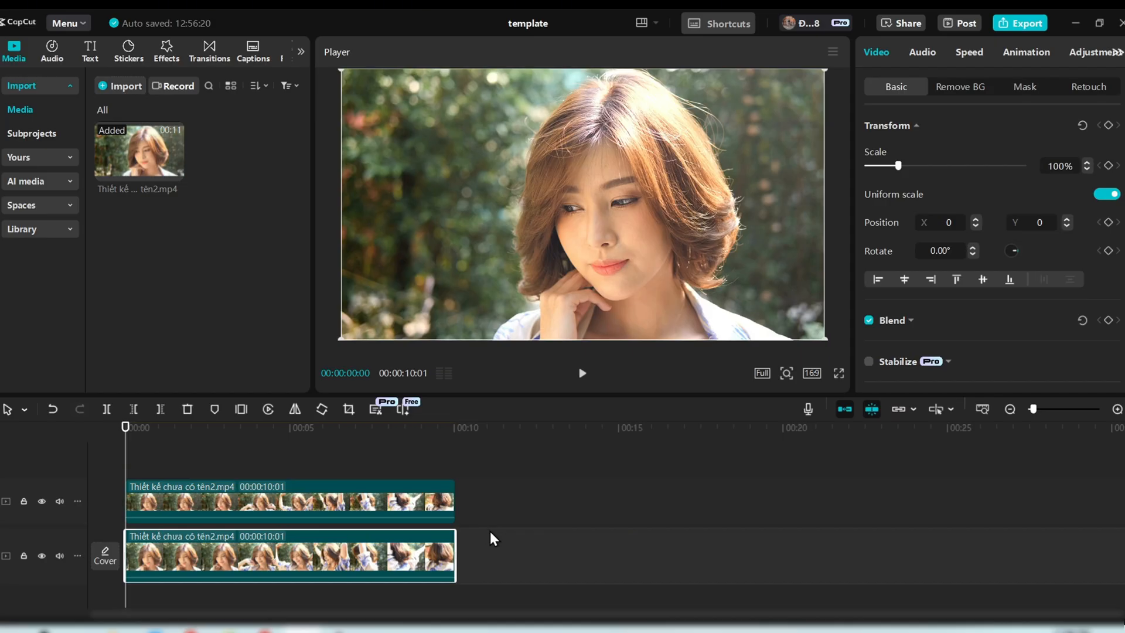
mouse_move(520, 561)
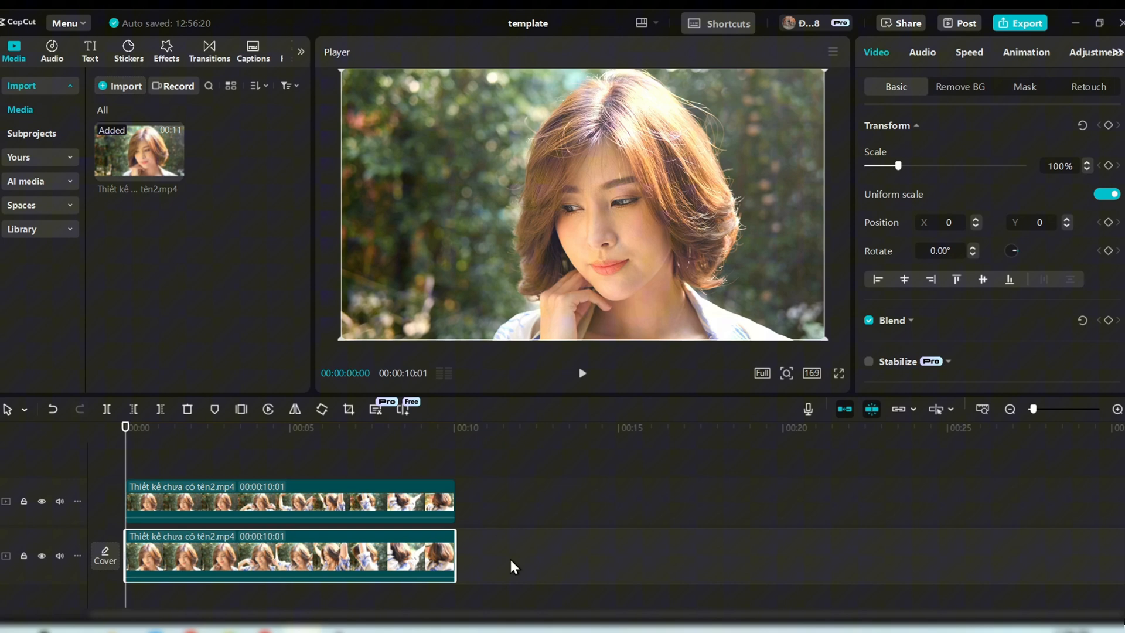
mouse_move(514, 582)
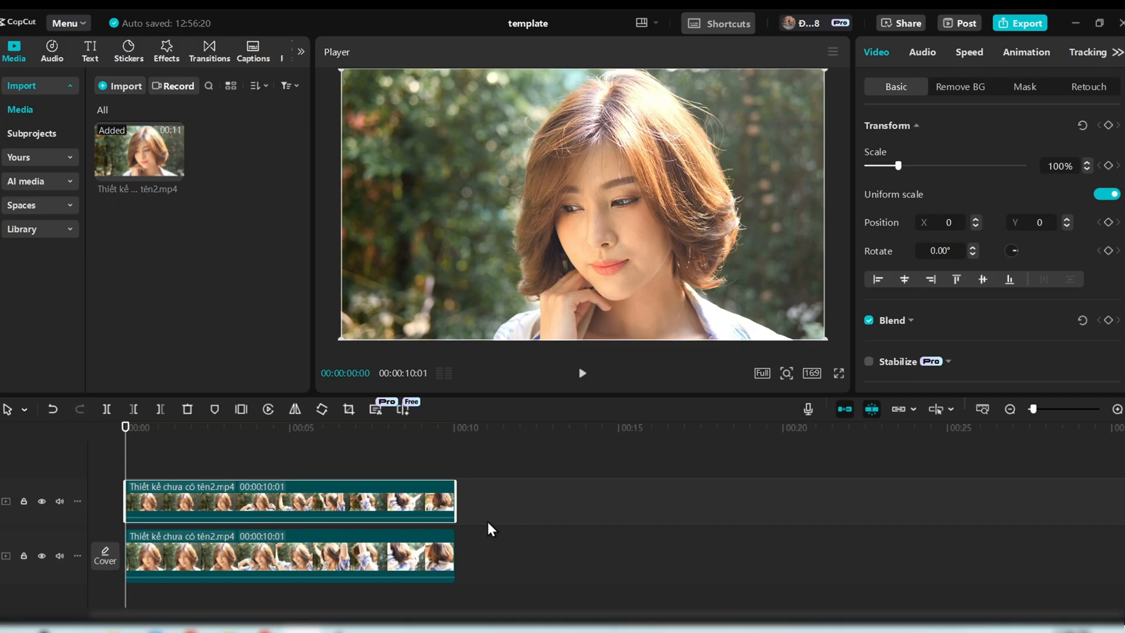
mouse_move(965, 99)
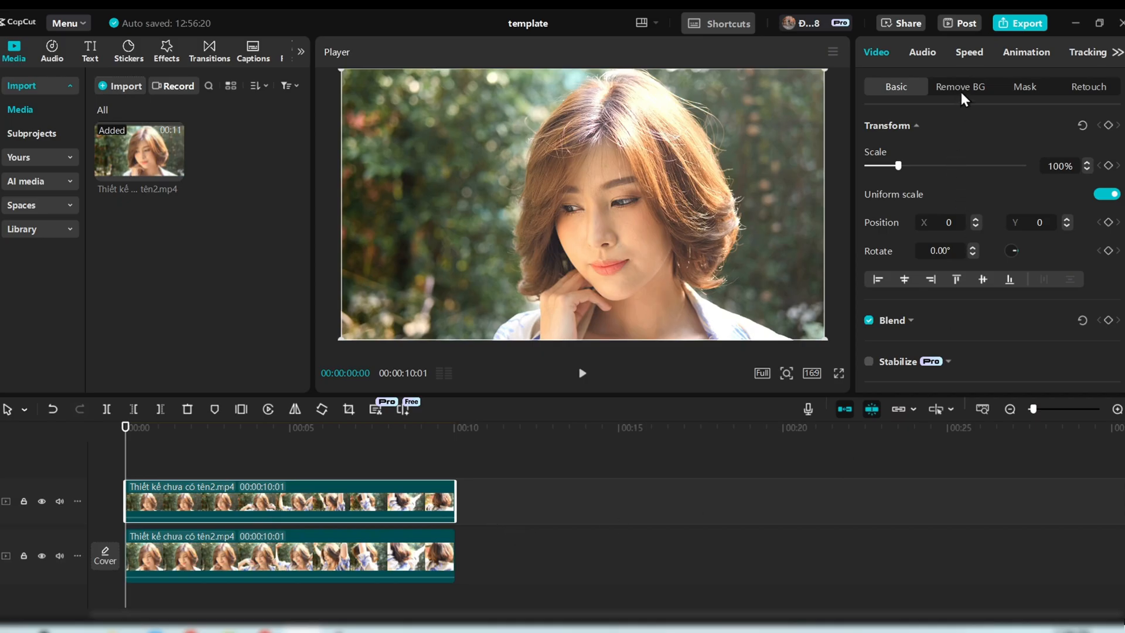
- Enable Auto removal under Remove BG for the top copy of the woman's clip
click(960, 86)
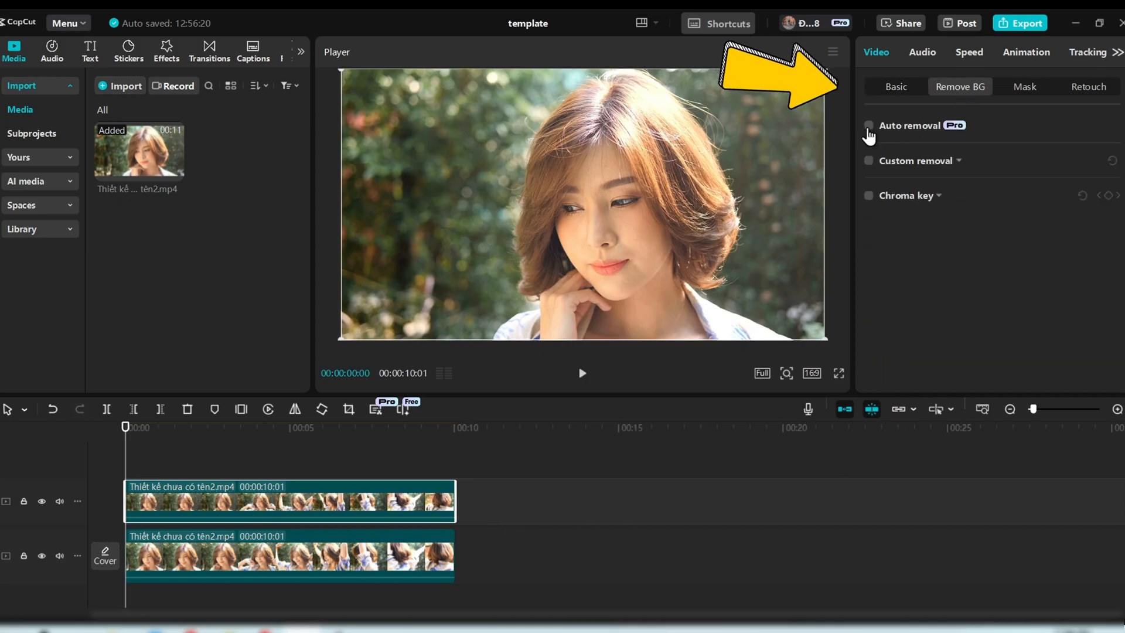
click(869, 125)
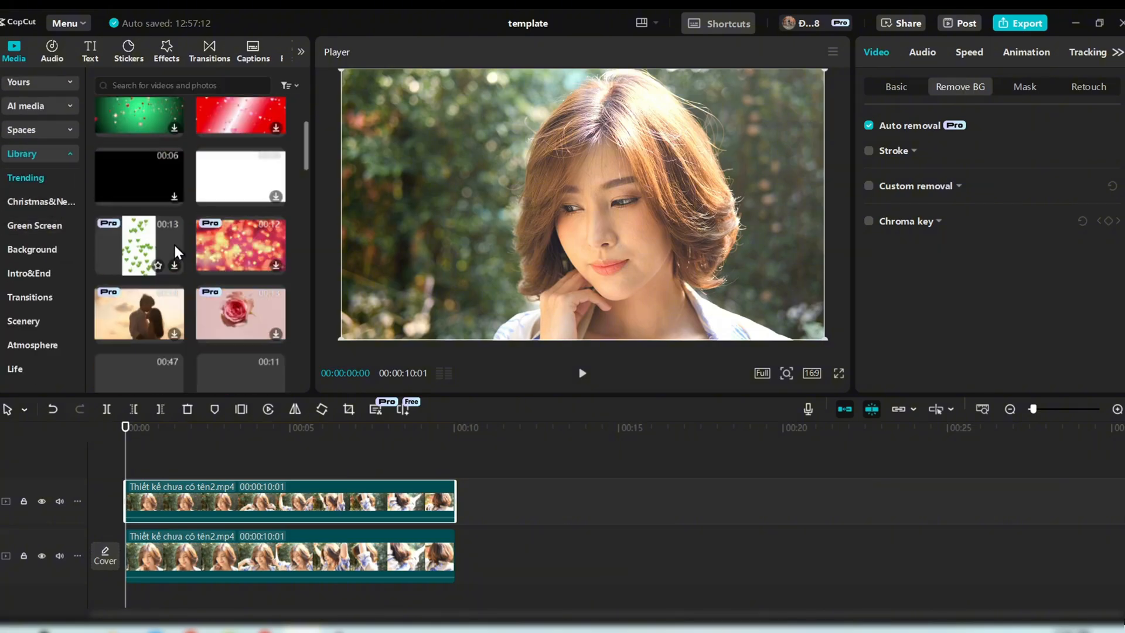
- Search the library for 'sea' and add the sea-cliff arch footage
text(sea)
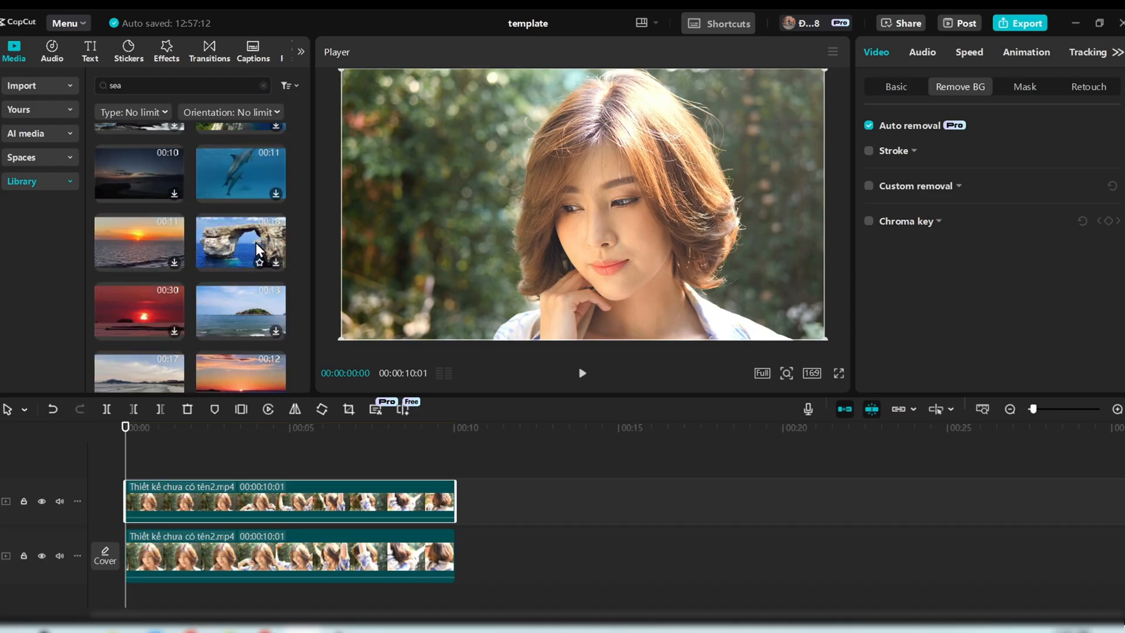
click(240, 243)
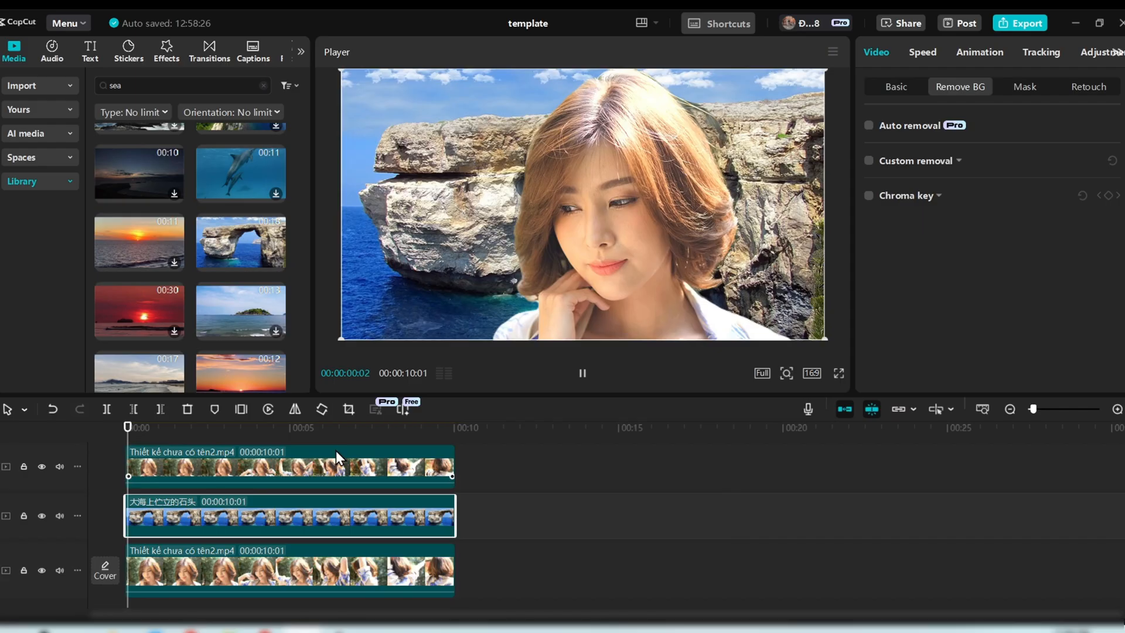
- Move the sea-cliff clip to start around 00:02:24, then select the top woman clip
click(869, 125)
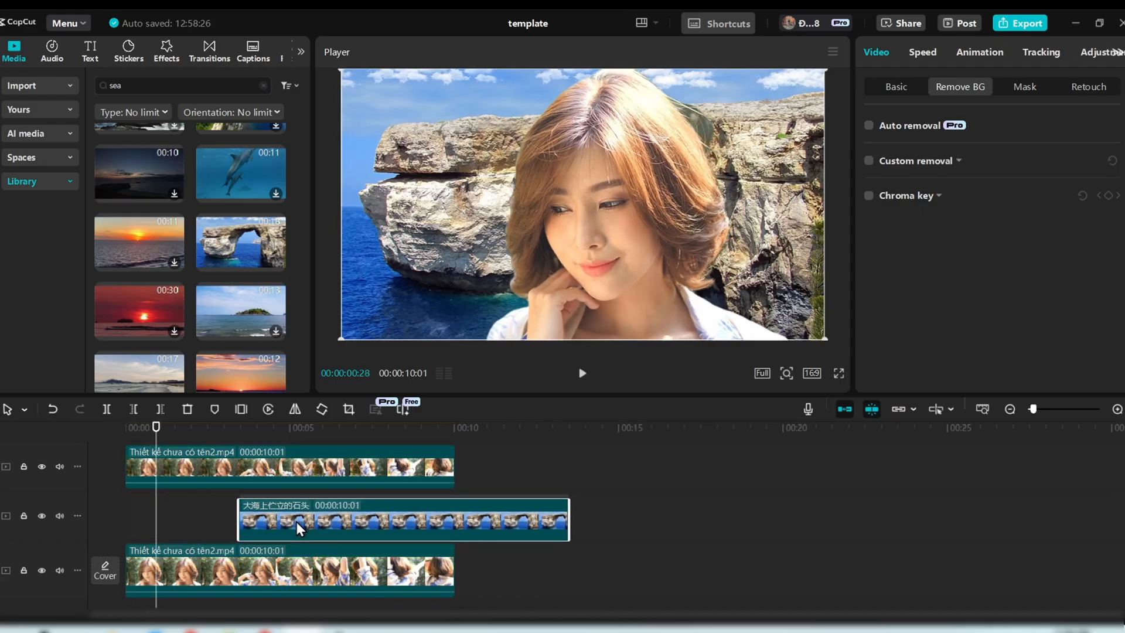
click(869, 125)
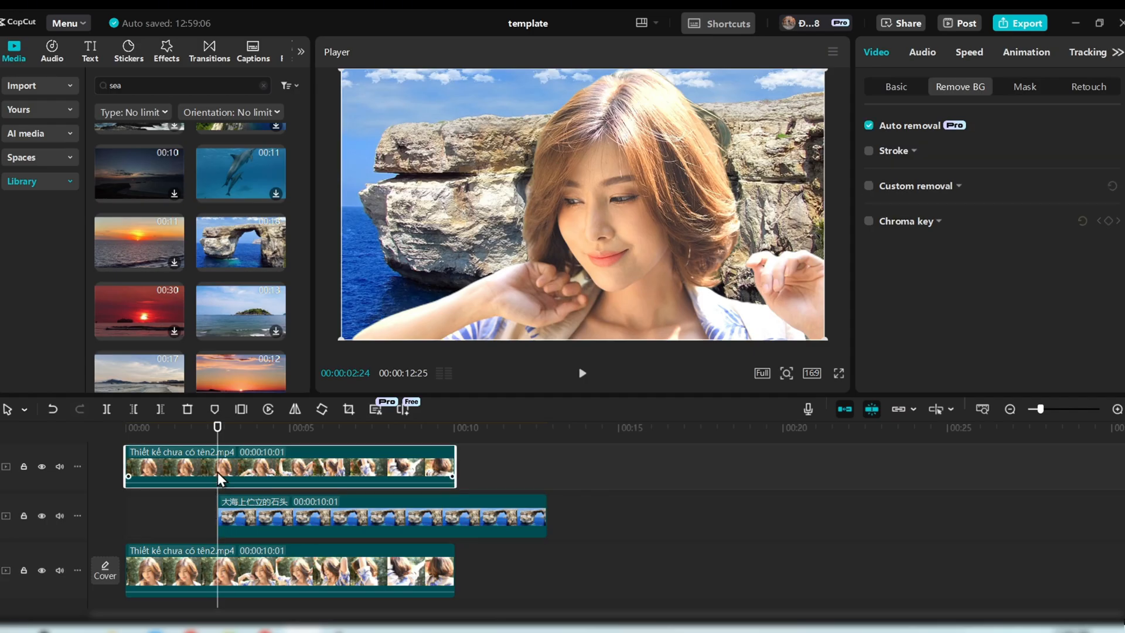
click(1026, 52)
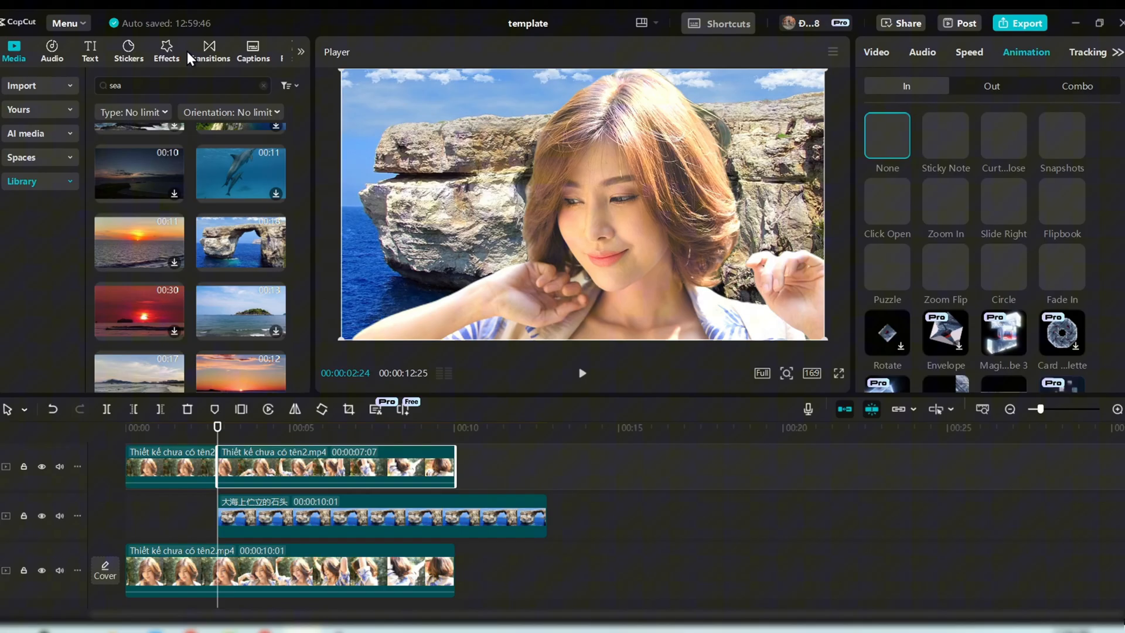
- Open Transitions, then bring up the 4K MP4 export settings
click(209, 51)
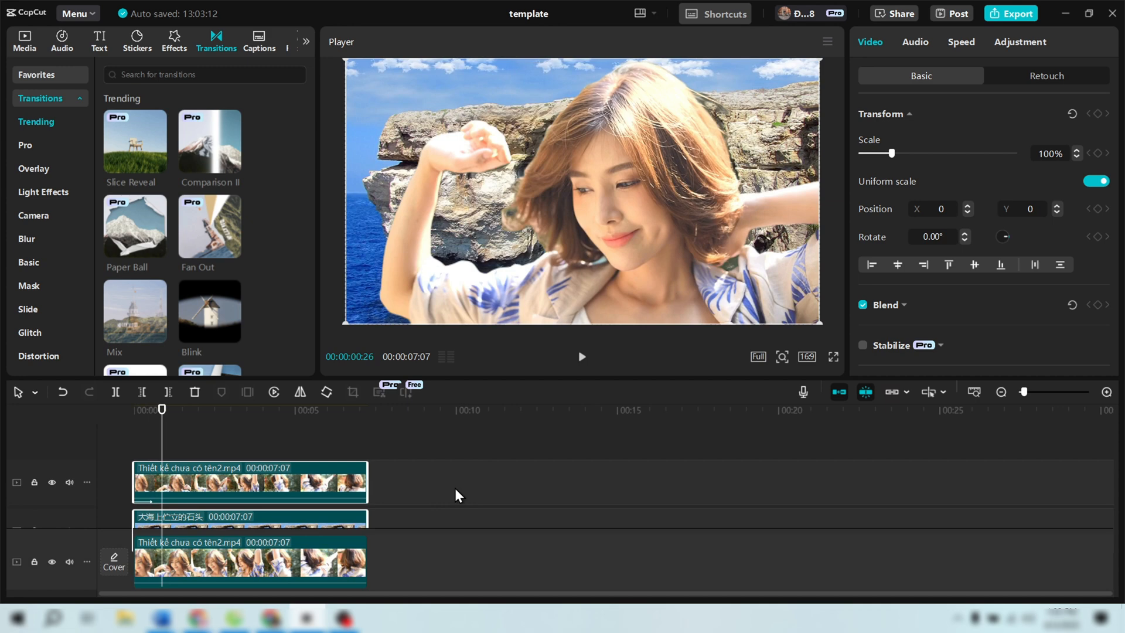
mouse_move(644, 522)
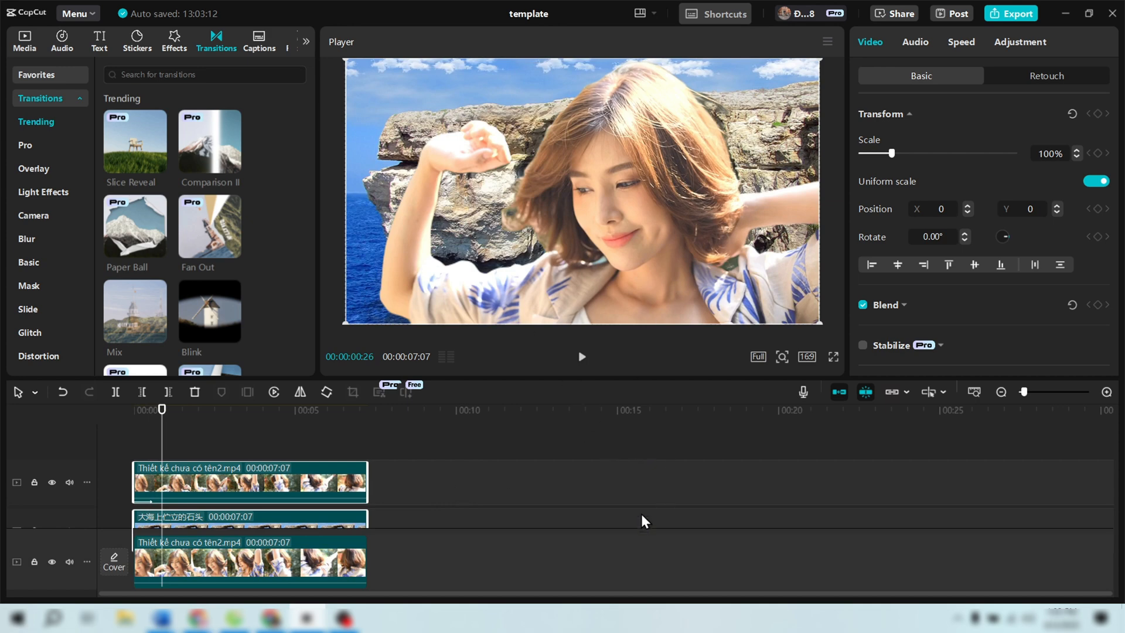
mouse_move(1026, 46)
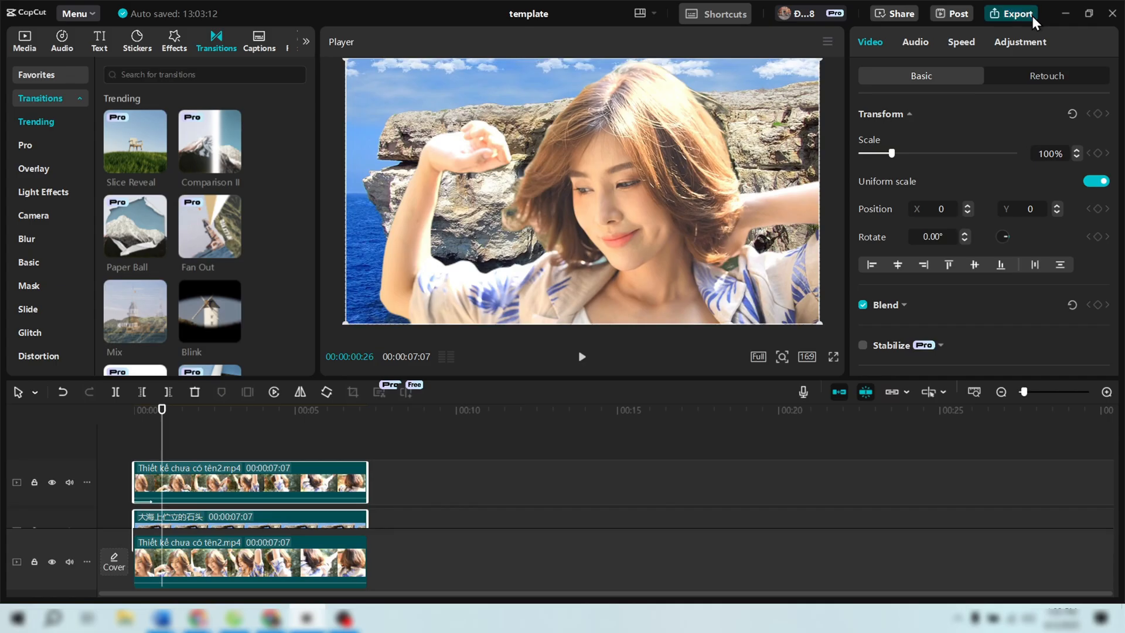
click(1010, 12)
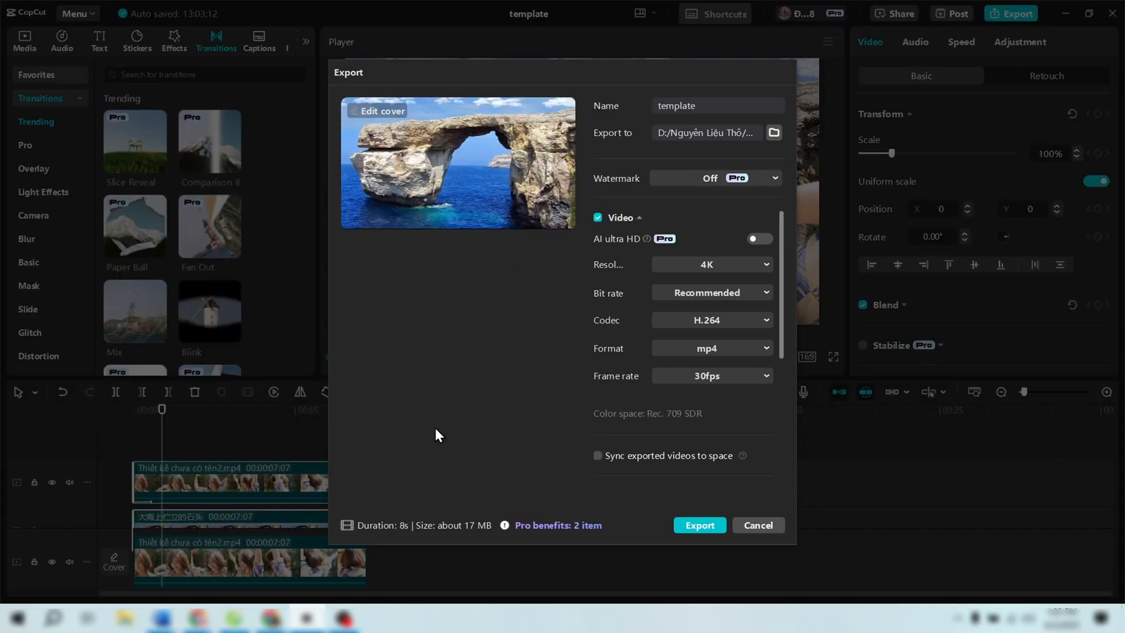